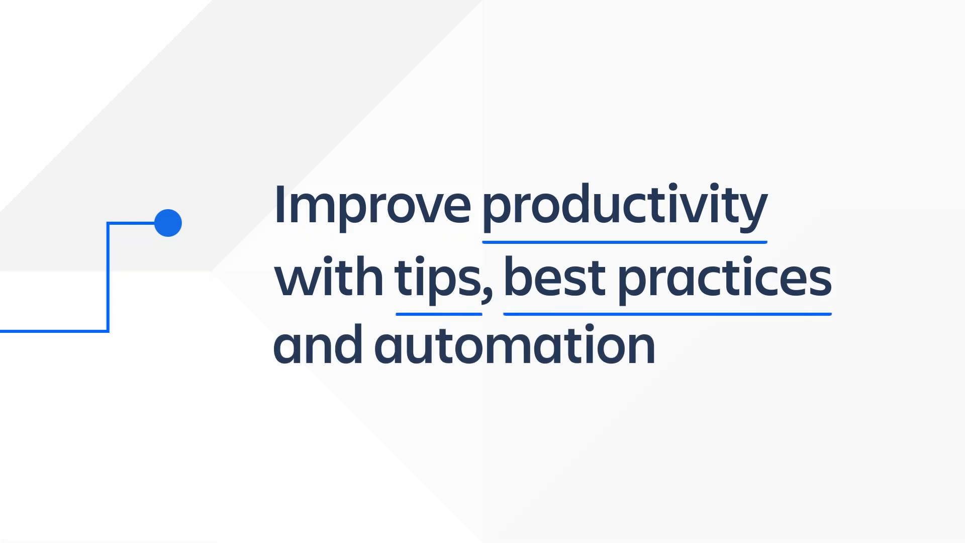
scroll(down, 3)
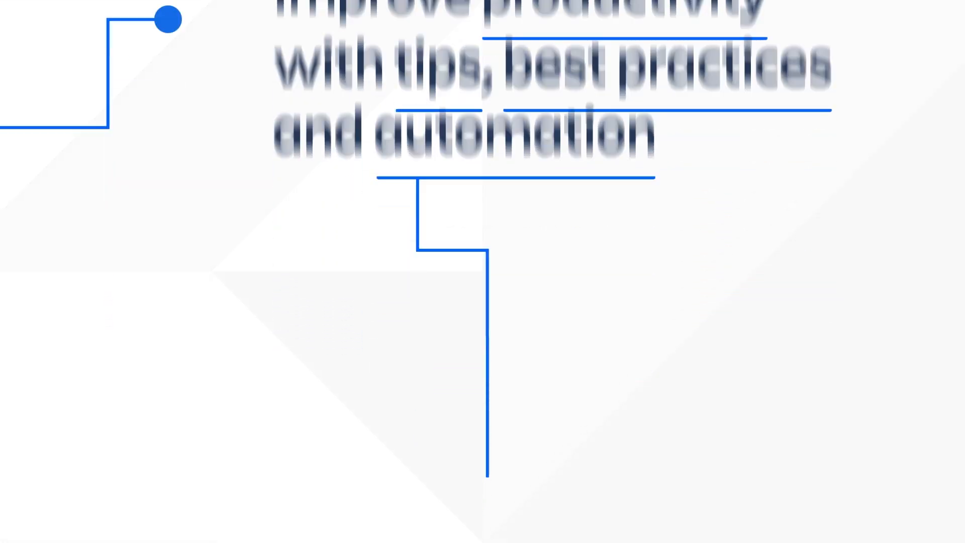